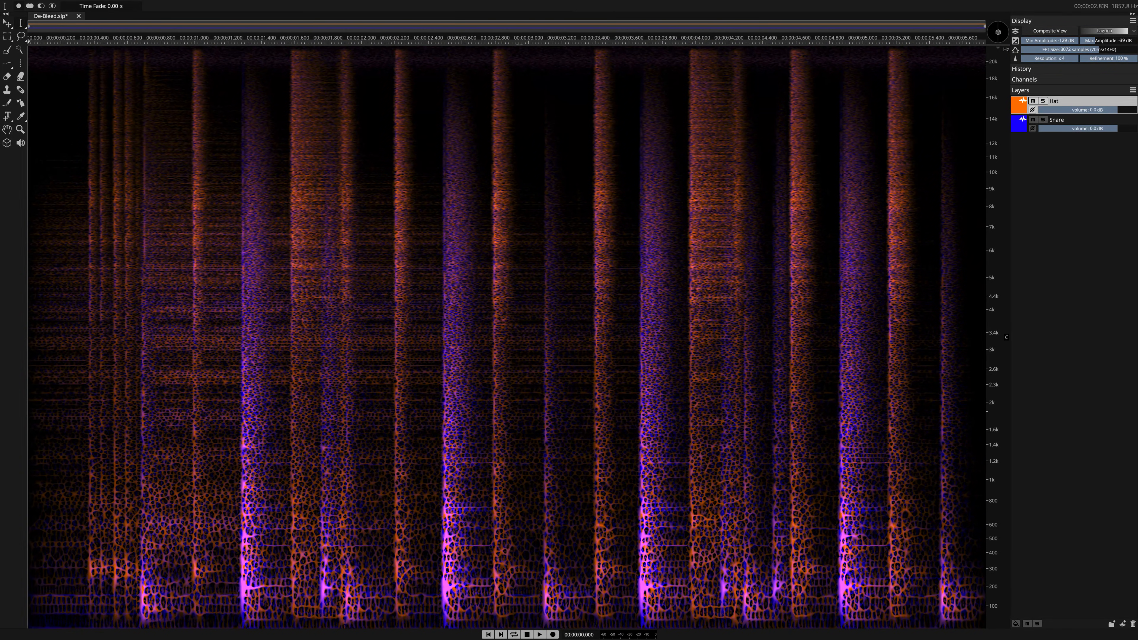
Audition the Snare layer soloed, then return to hearing all layers
{"action": "left_click", "coordinate": [539, 634]}
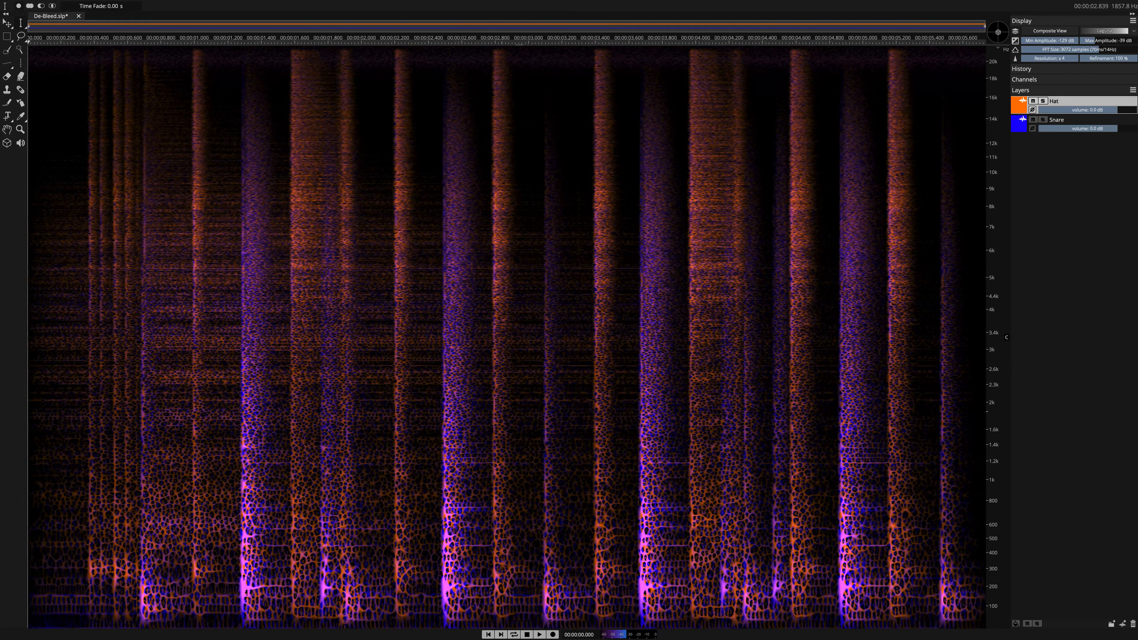
{"action": "left_click", "coordinate": [1043, 120]}
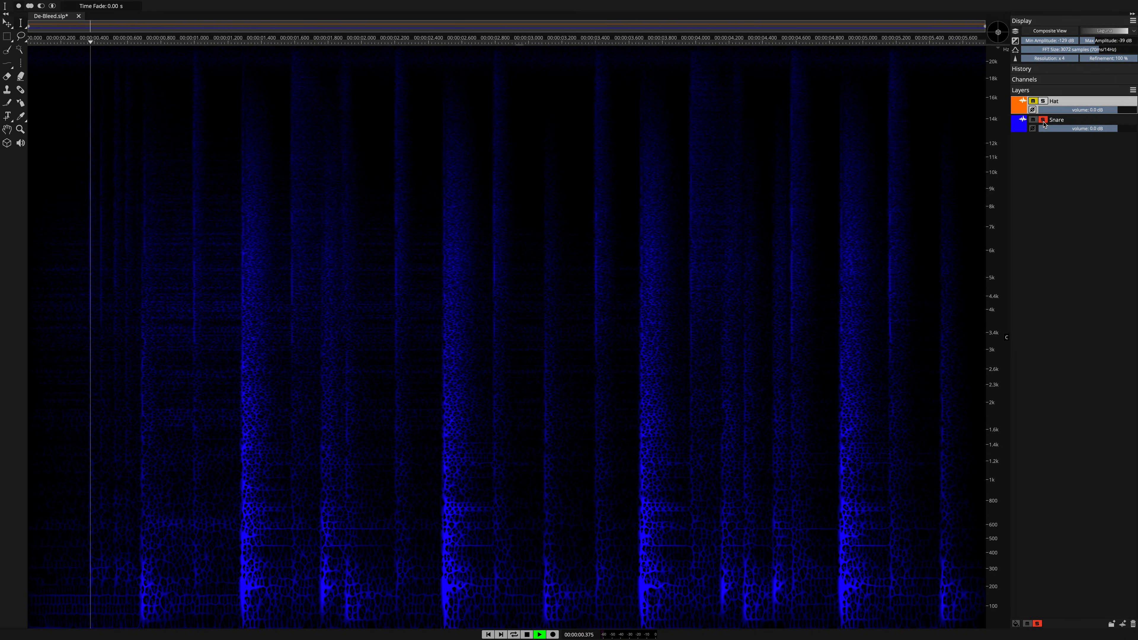
{"action": "left_click", "coordinate": [540, 634]}
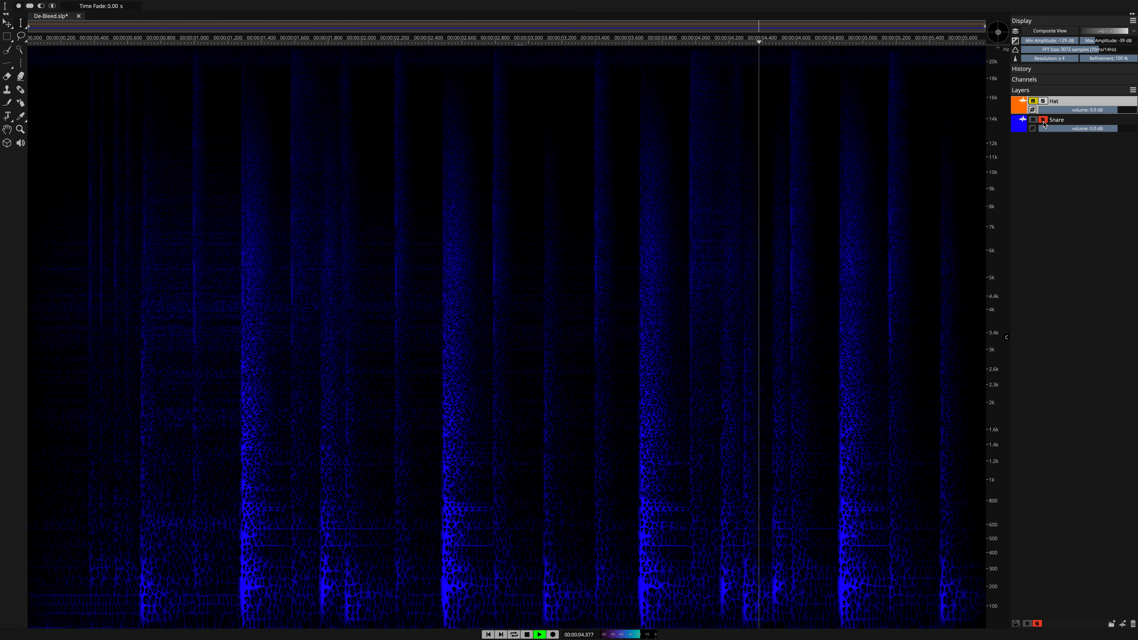
{"action": "left_click", "coordinate": [1054, 100]}
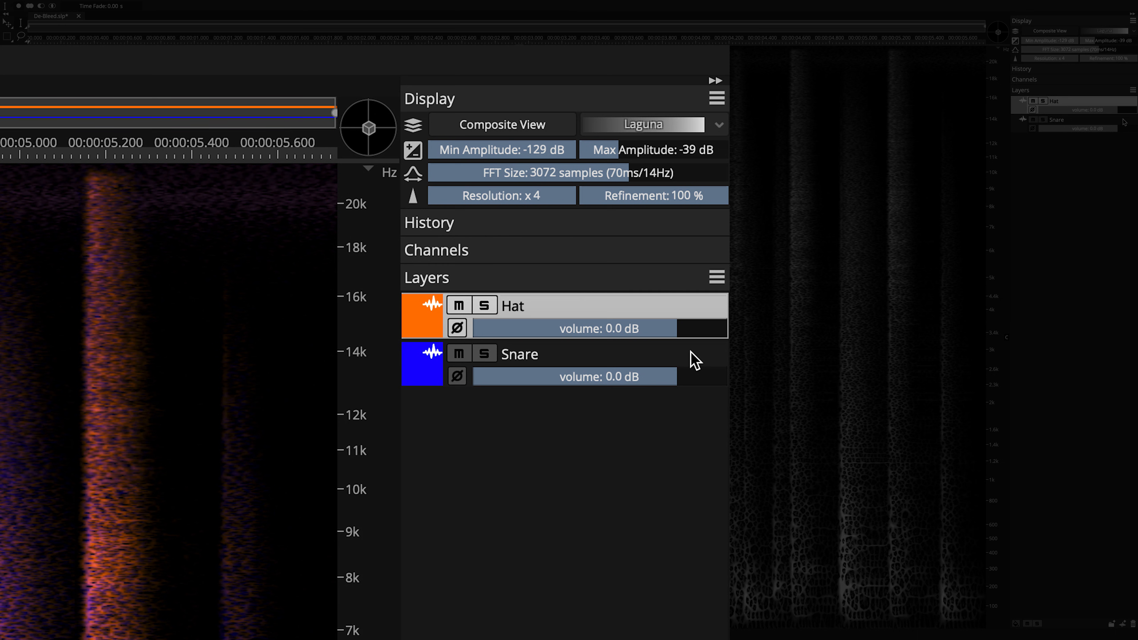
Select the Snare layer and go to the Process menu of repair tools
{"action": "left_click", "coordinate": [520, 353]}
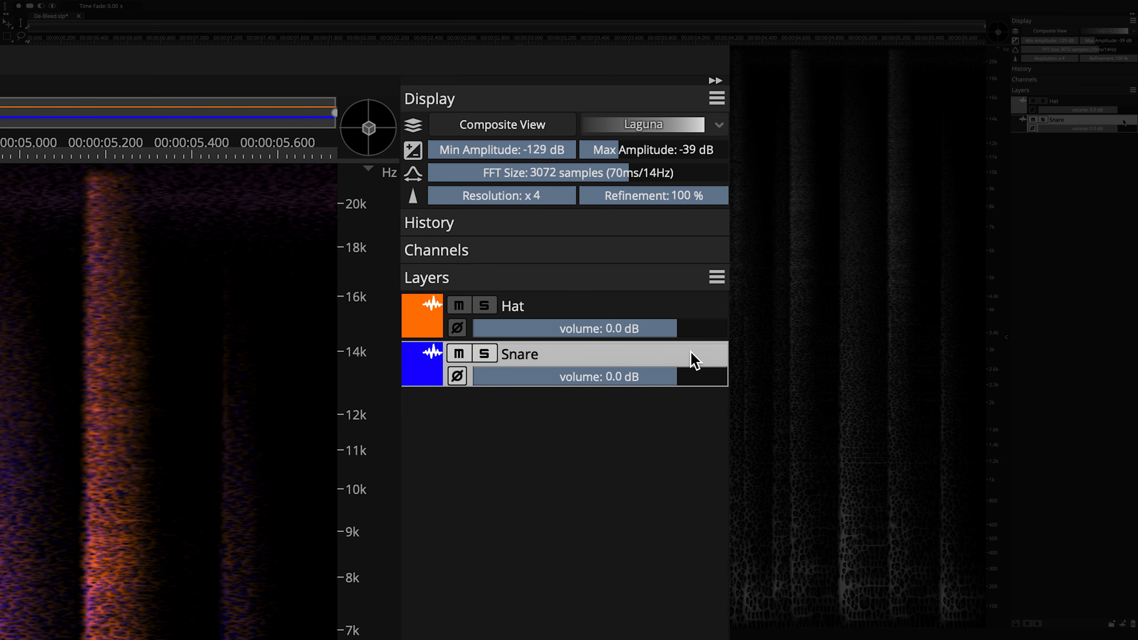
{"action": "left_click", "coordinate": [478, 11]}
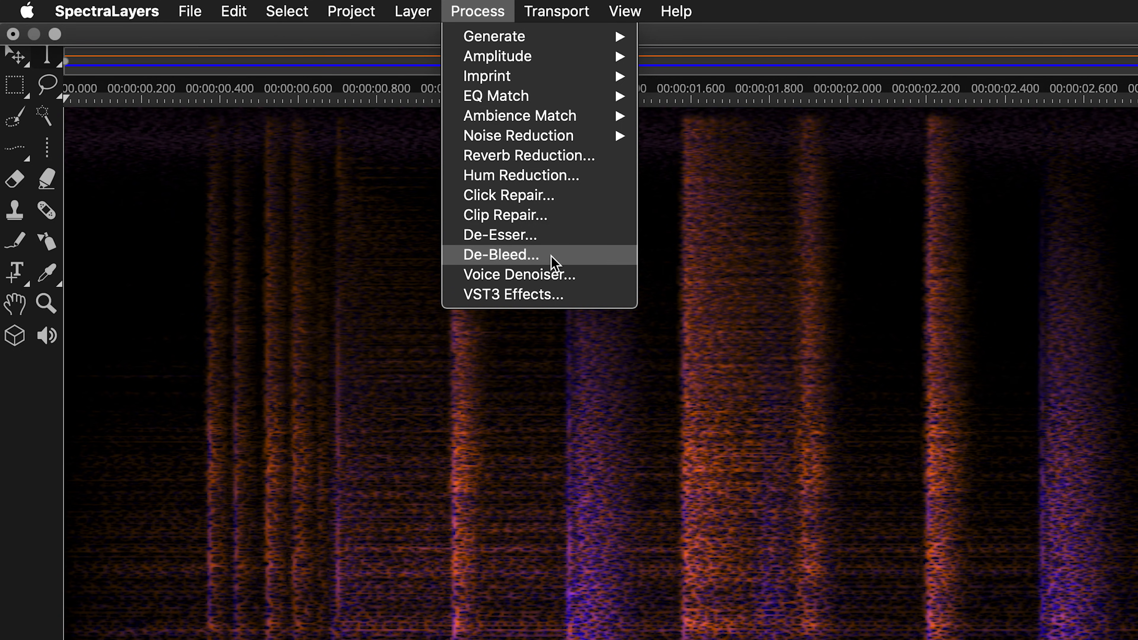
Apply De-Bleed to Snare with Hat as source, 80% reduction, Reduce Bleed mode
{"action": "left_click", "coordinate": [500, 255]}
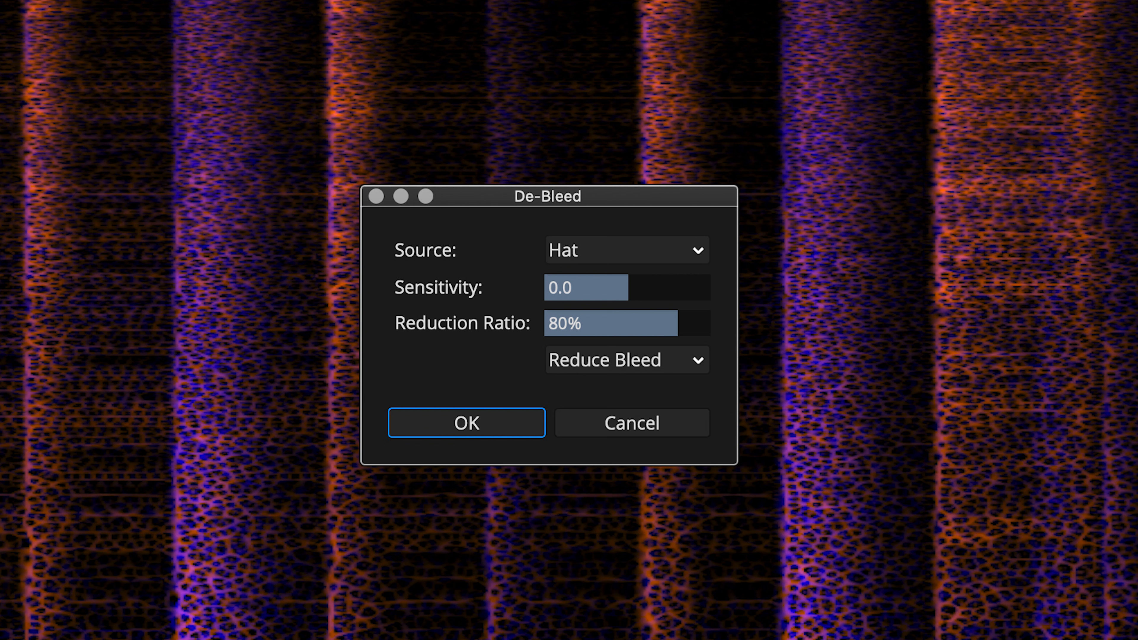
{"action": "left_click", "coordinate": [626, 360]}
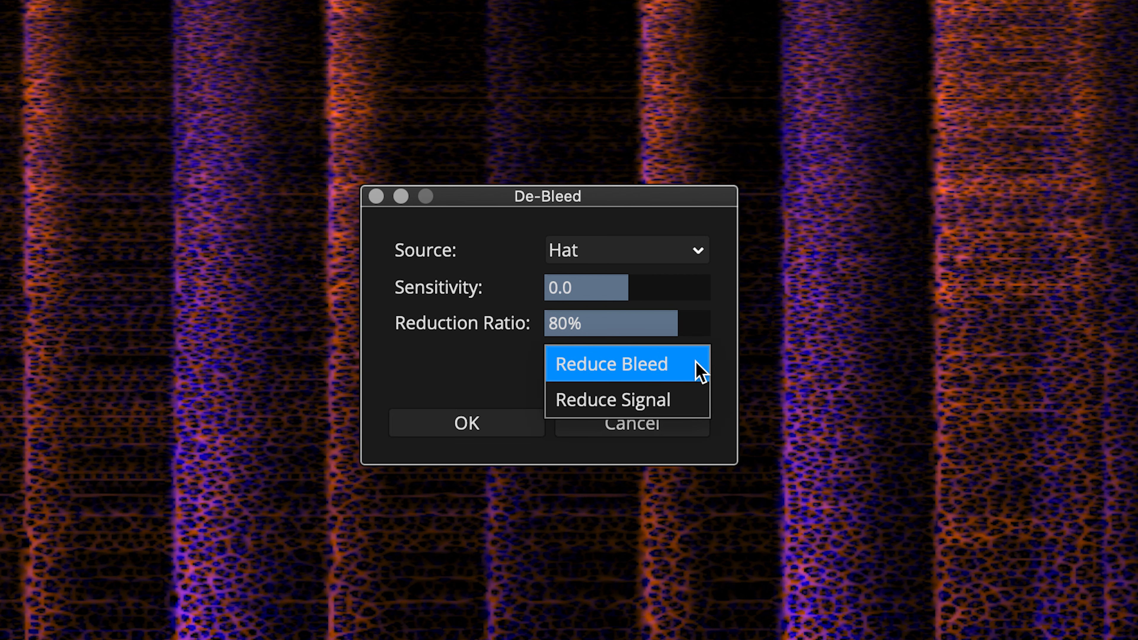
{"action": "mouse_move", "coordinate": [611, 399]}
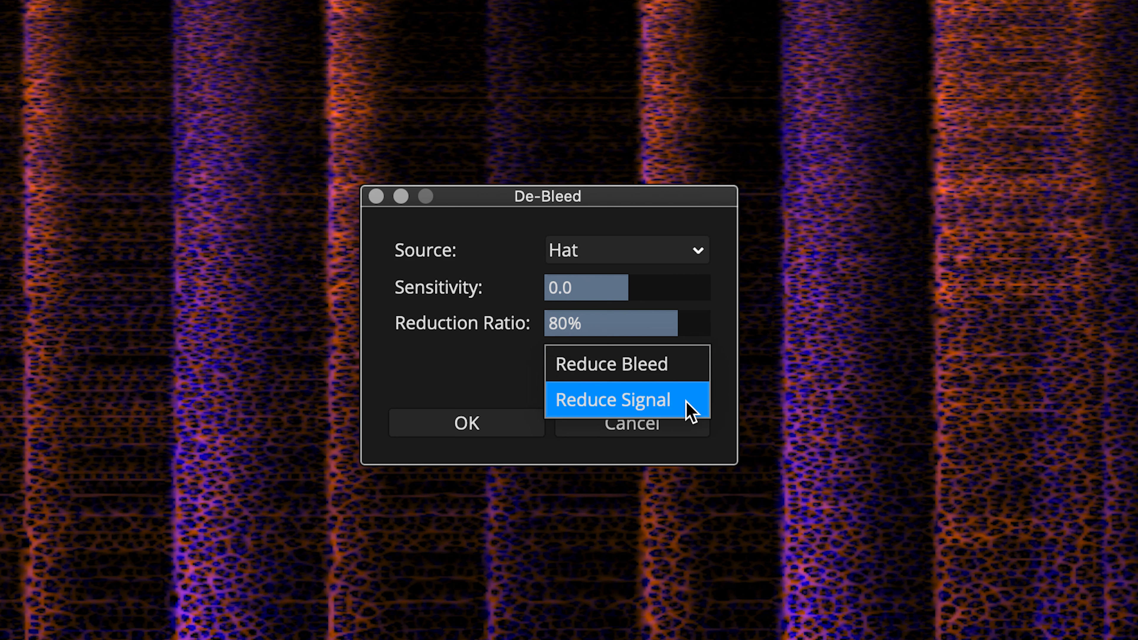
{"action": "mouse_move", "coordinate": [699, 370]}
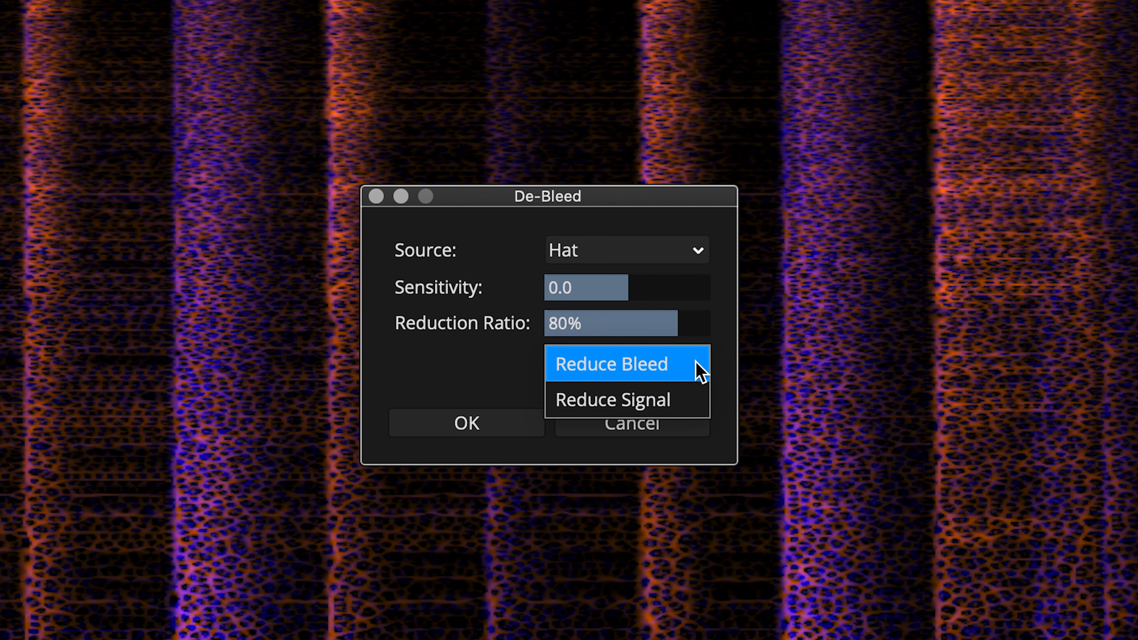
{"action": "mouse_move", "coordinate": [690, 374]}
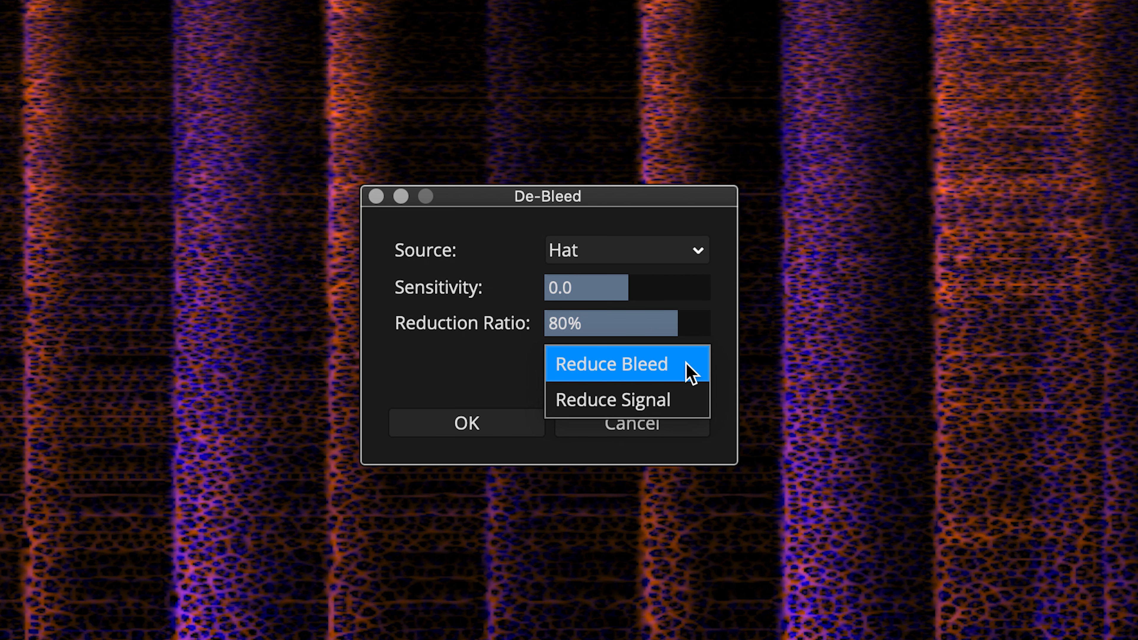
{"action": "left_click", "coordinate": [608, 364]}
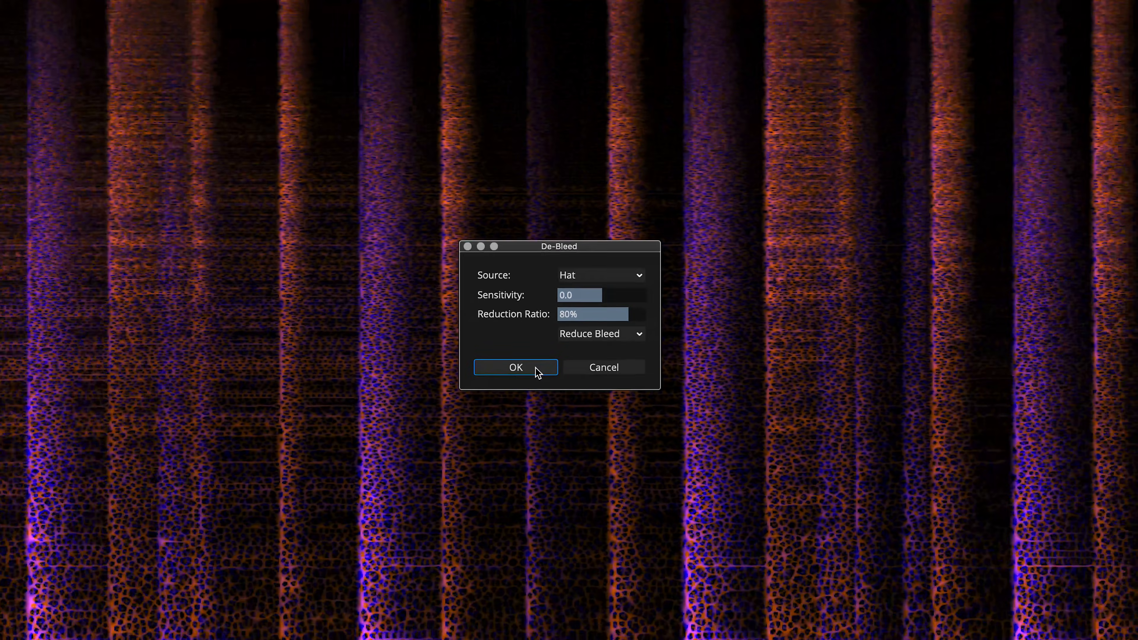
{"action": "left_click", "coordinate": [515, 367]}
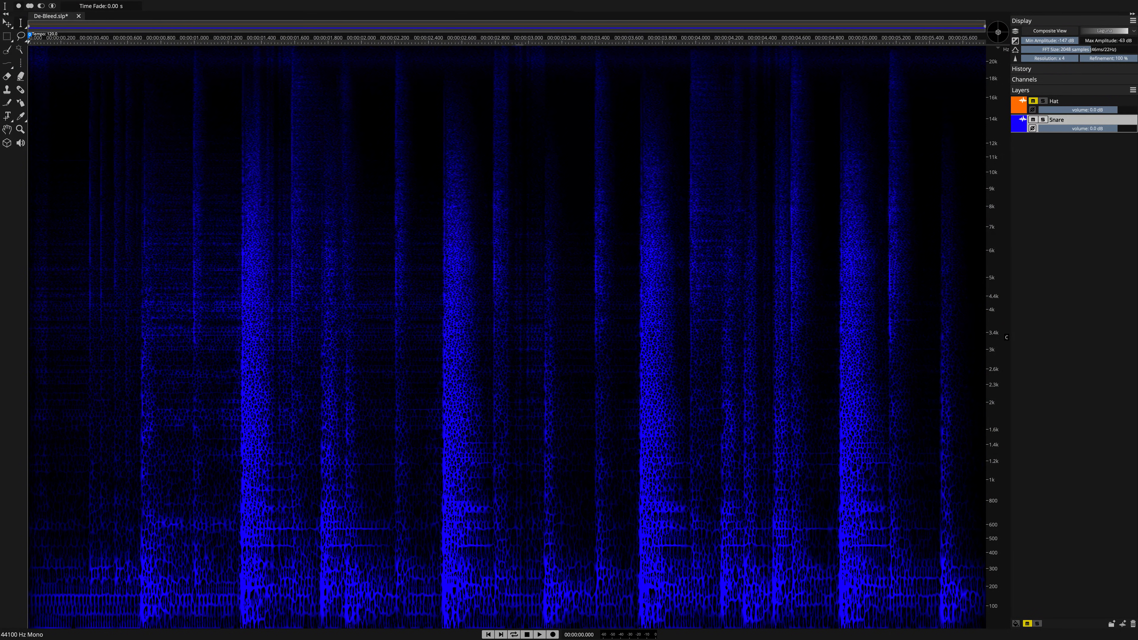
{"action": "left_click", "coordinate": [539, 634]}
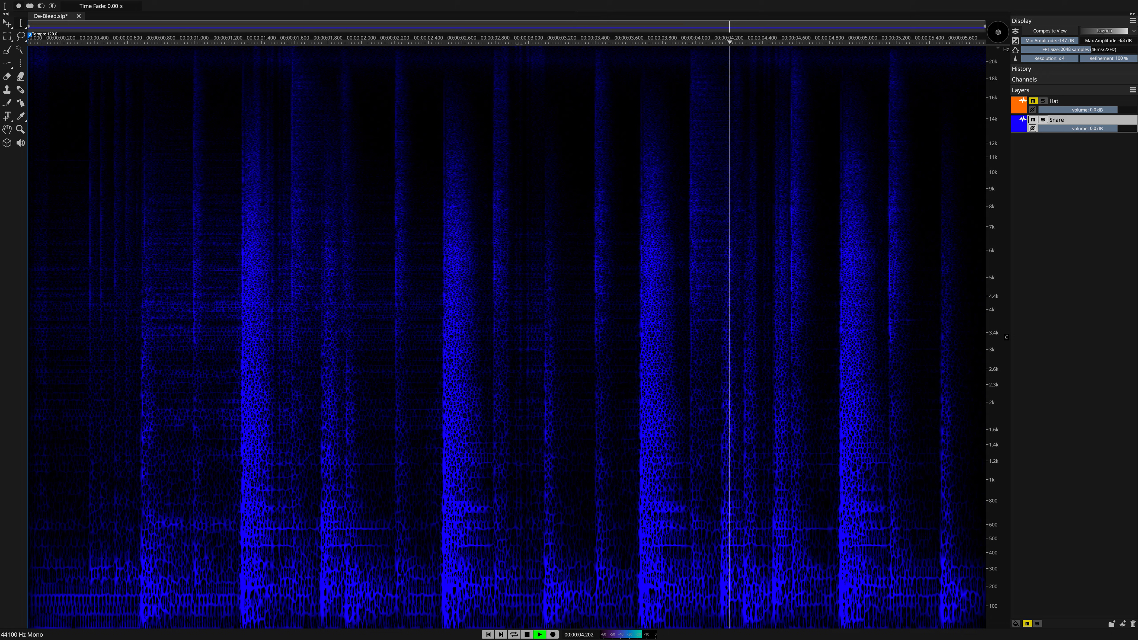
{"action": "left_click", "coordinate": [552, 634]}
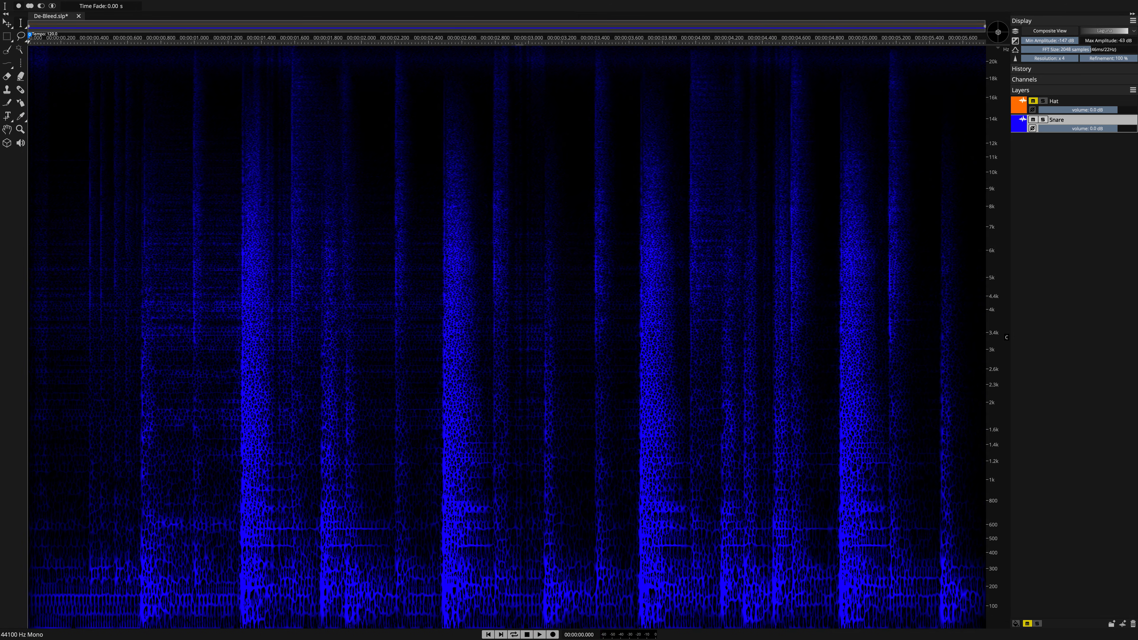
{"action": "left_click", "coordinate": [539, 634]}
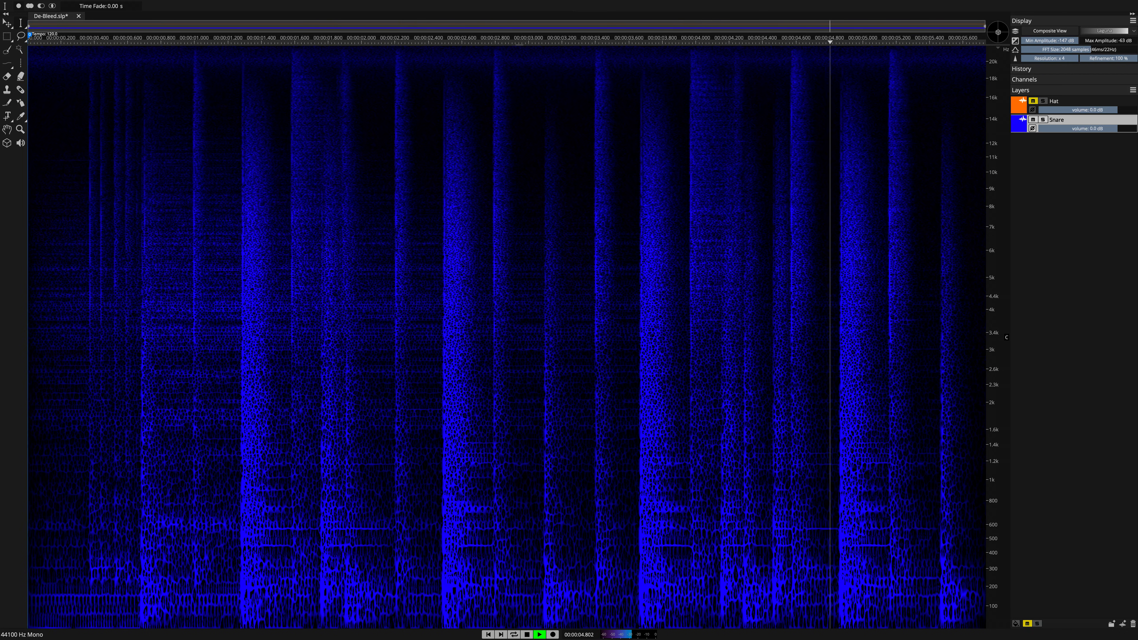
{"action": "left_click", "coordinate": [552, 634]}
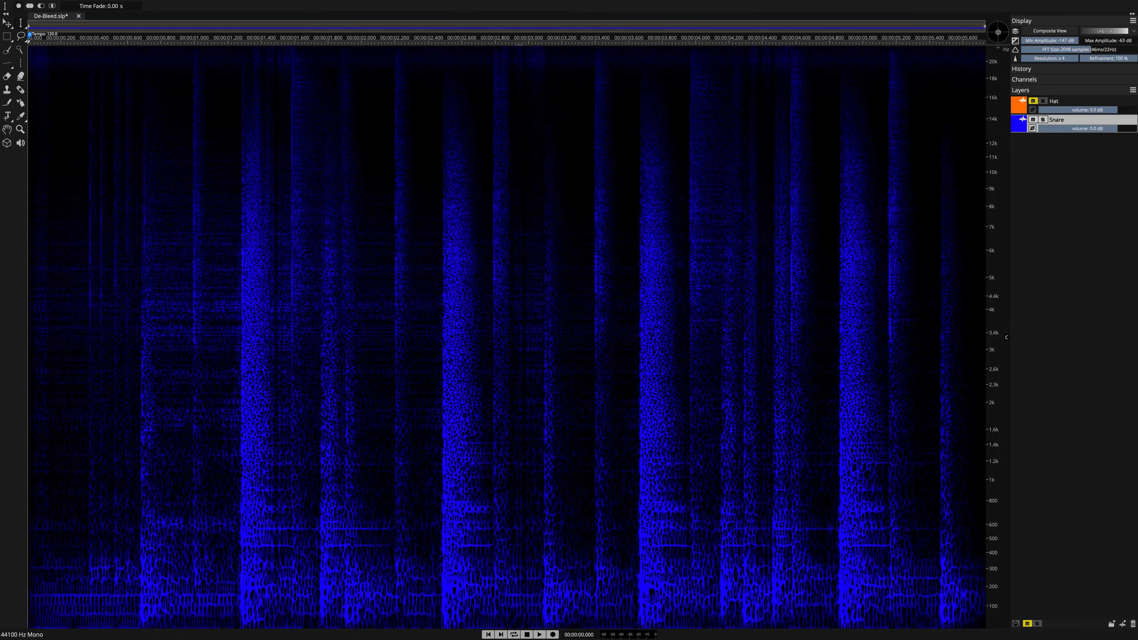
{"action": "left_click", "coordinate": [540, 634]}
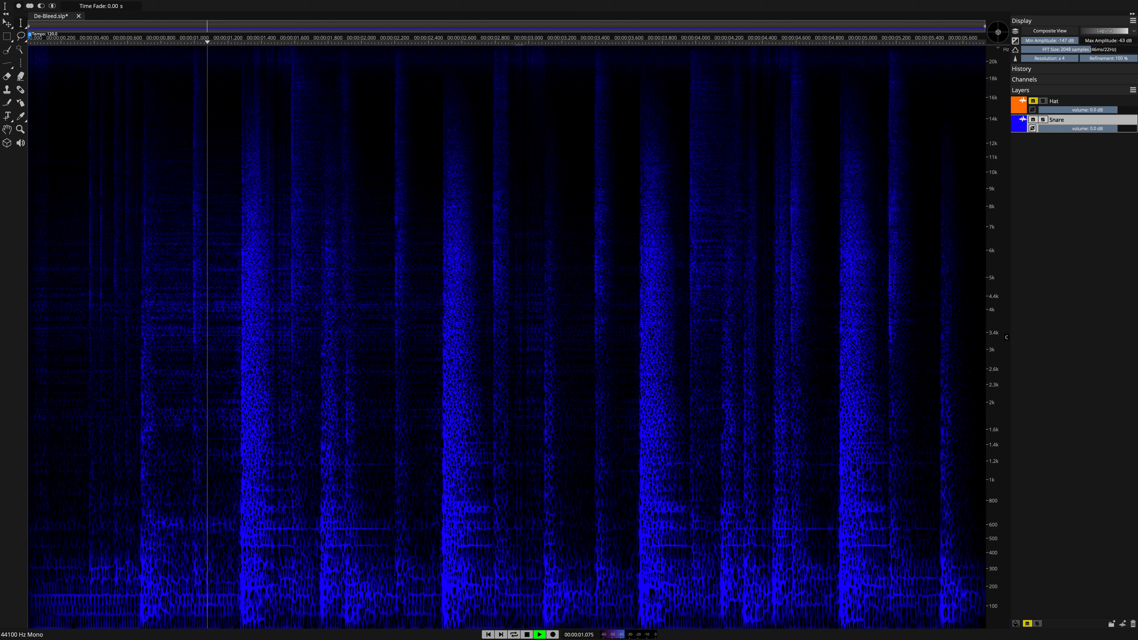
{"action": "left_click", "coordinate": [541, 38]}
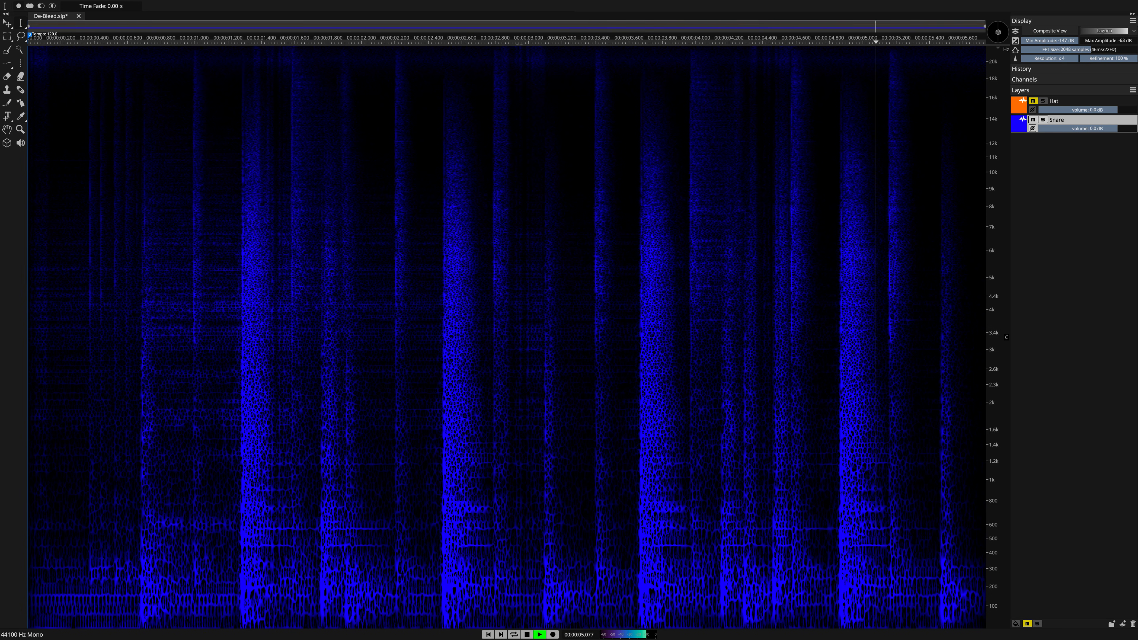
{"action": "left_click", "coordinate": [526, 634]}
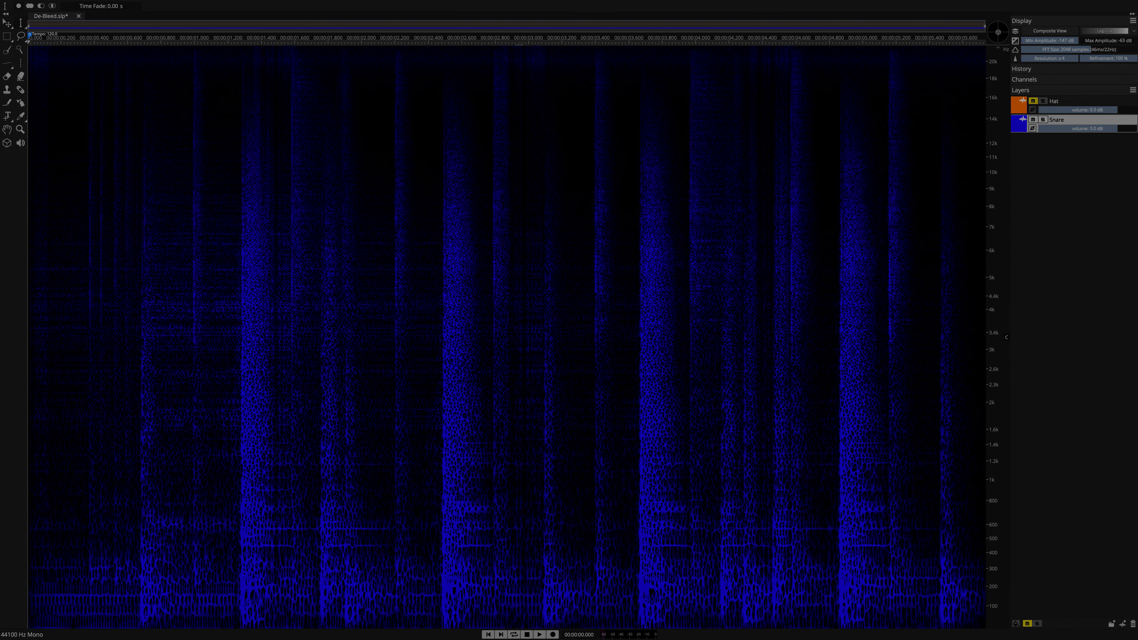